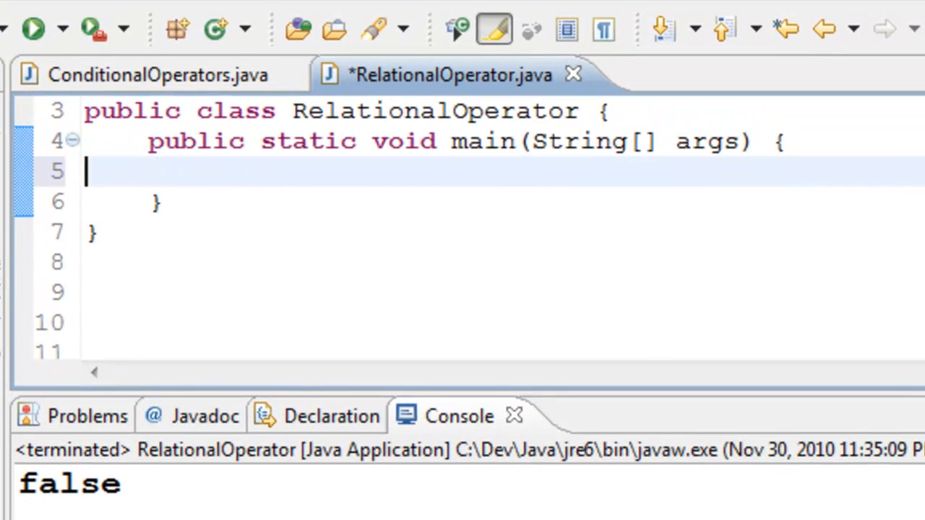
Declare int age = 10 and add System.out.println(age == 10) in main.
type("i")
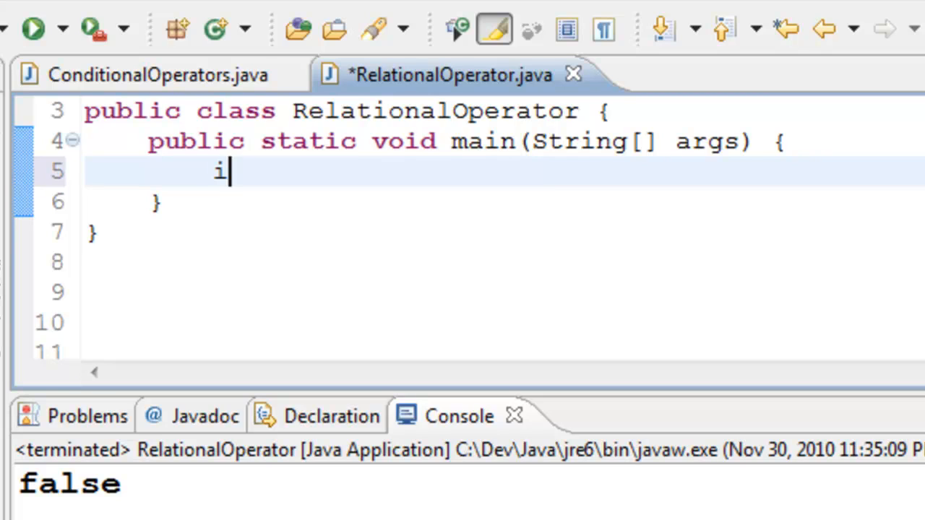
type("nt age")
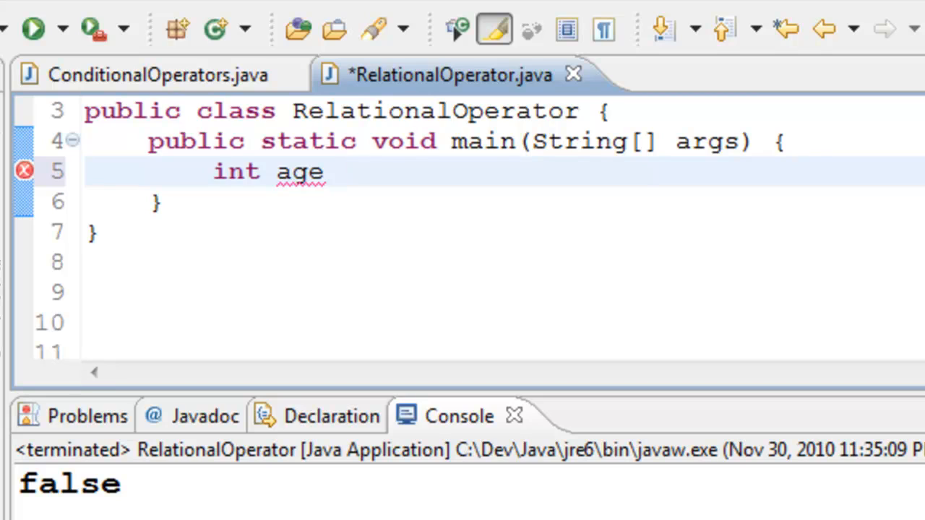
type("= 10;")
type("System.out.println();")
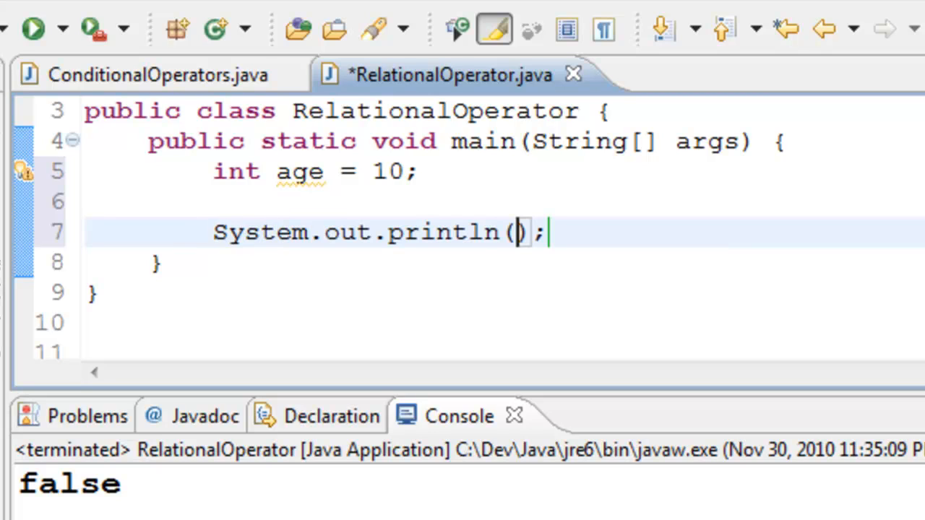
type("age")
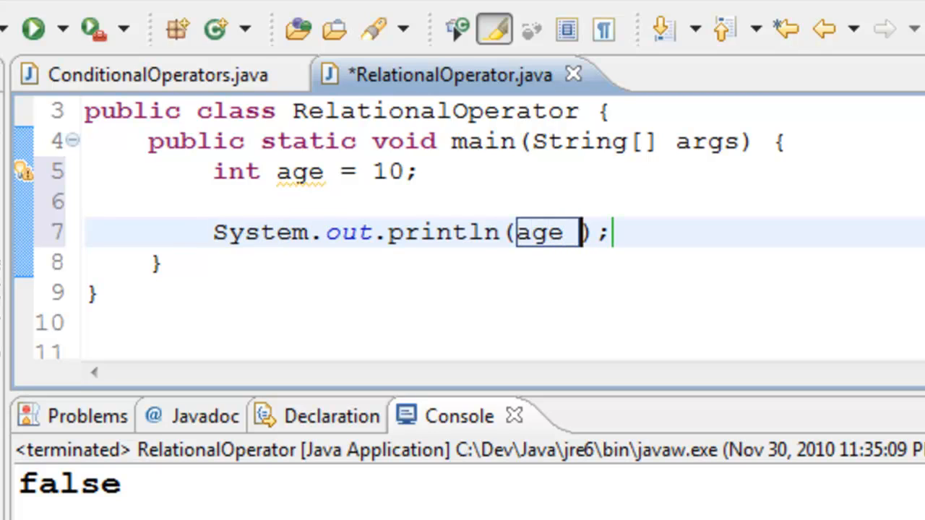
type("== 1")
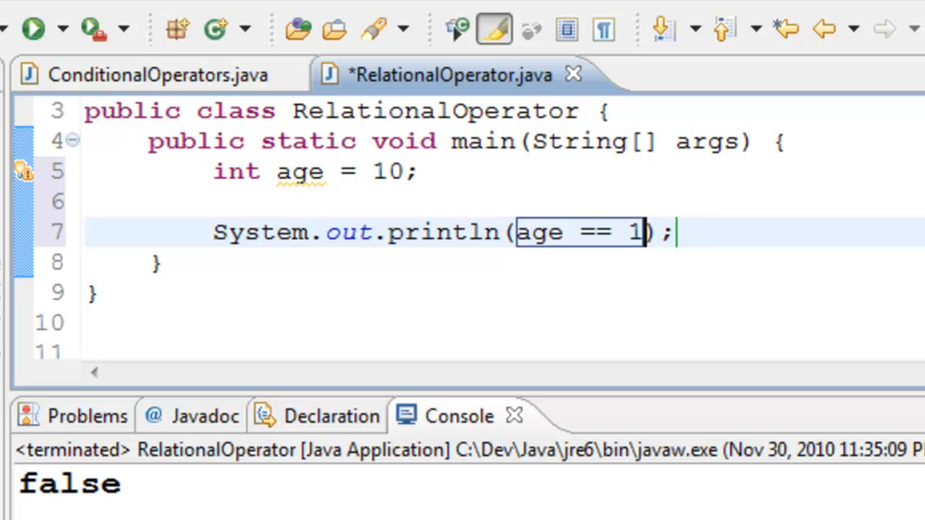
type("0")
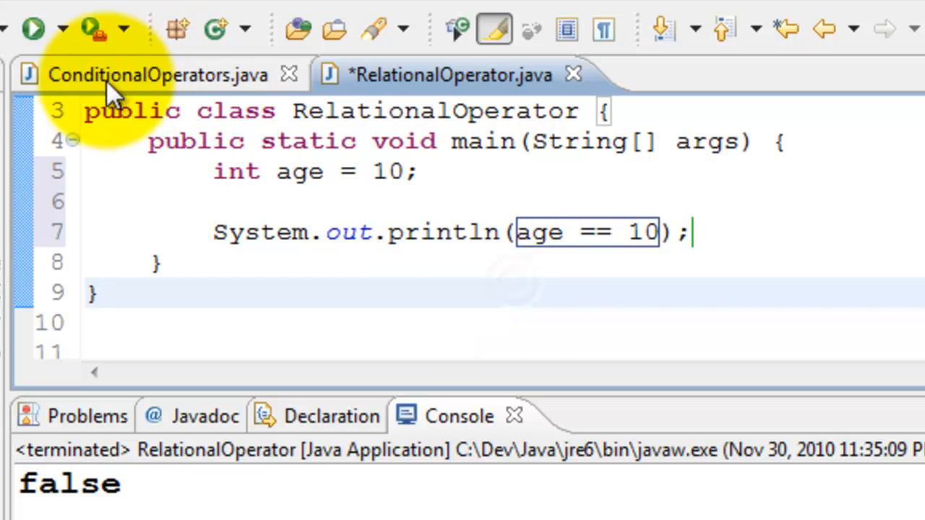
Run to get true, then set age to 11, save and rerun to get false.
left_click(32, 27)
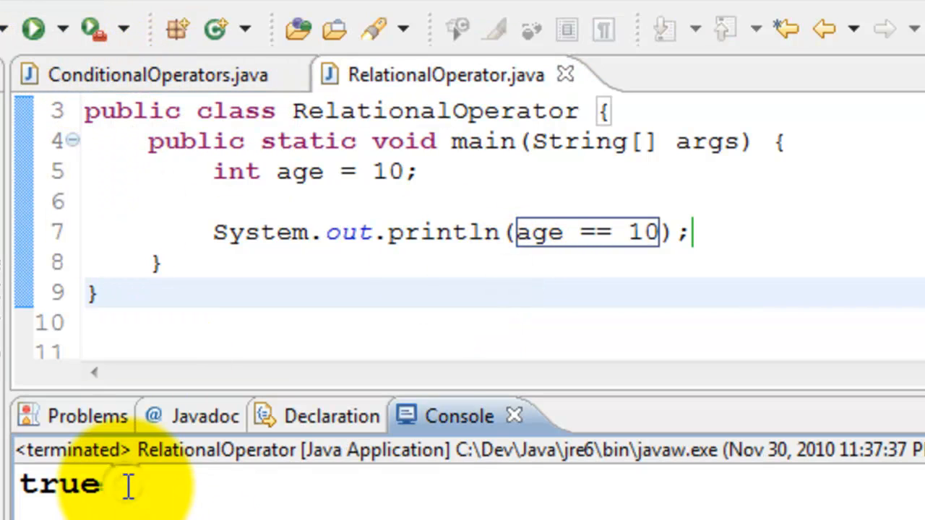
mouse_move(396, 333)
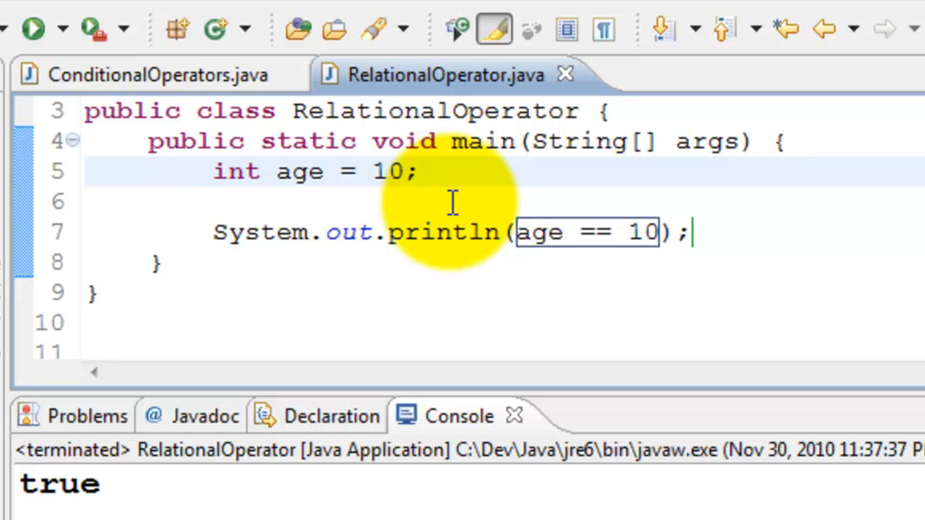
type("1")
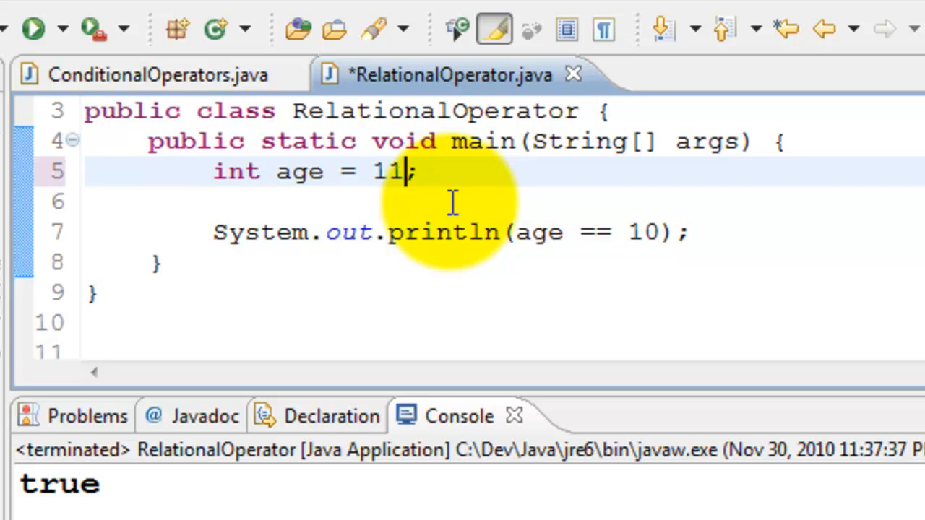
left_click(32, 27)
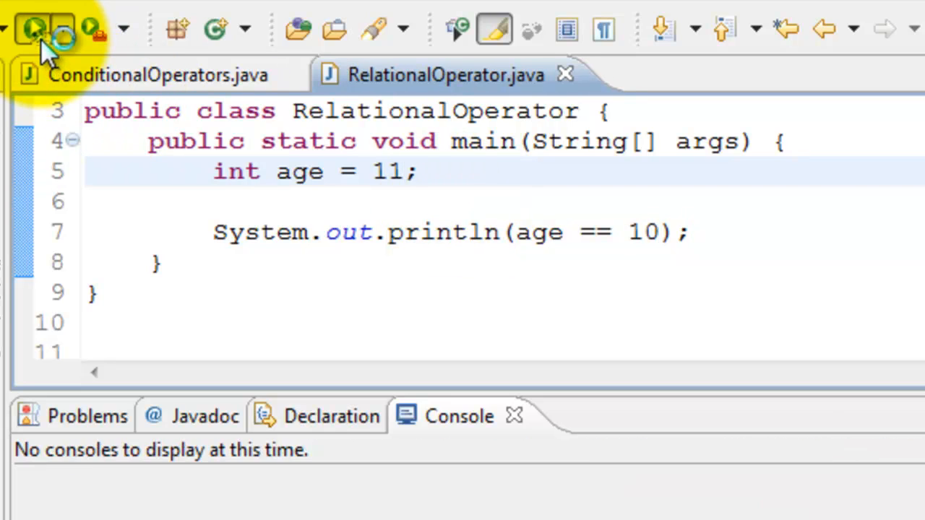
left_click(32, 27)
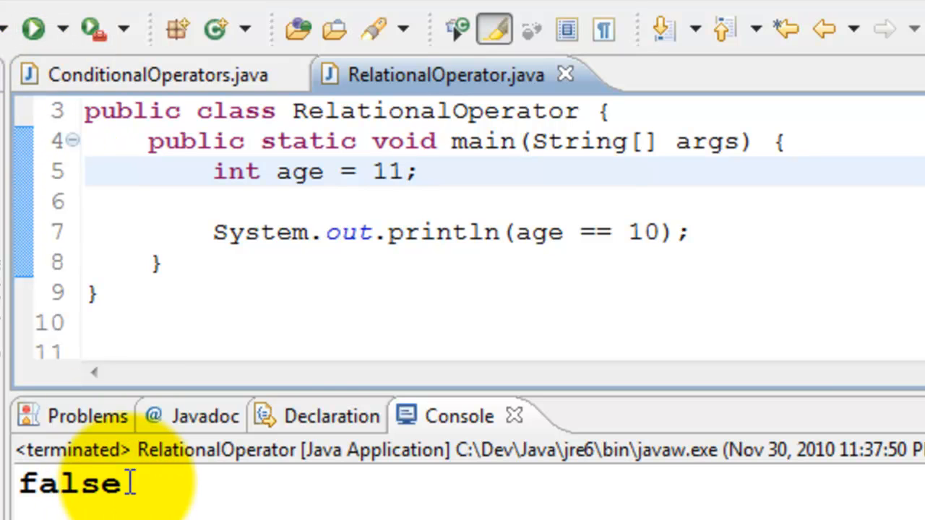
mouse_move(627, 233)
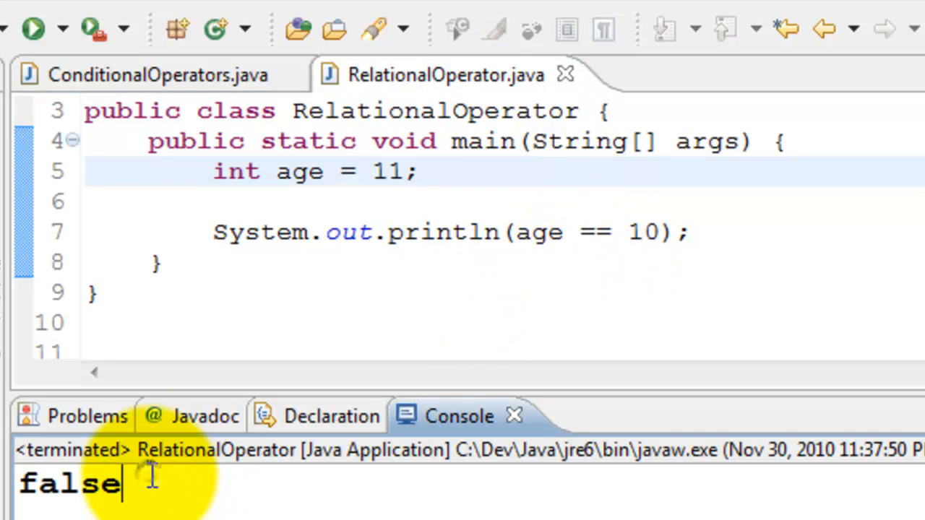
mouse_move(599, 233)
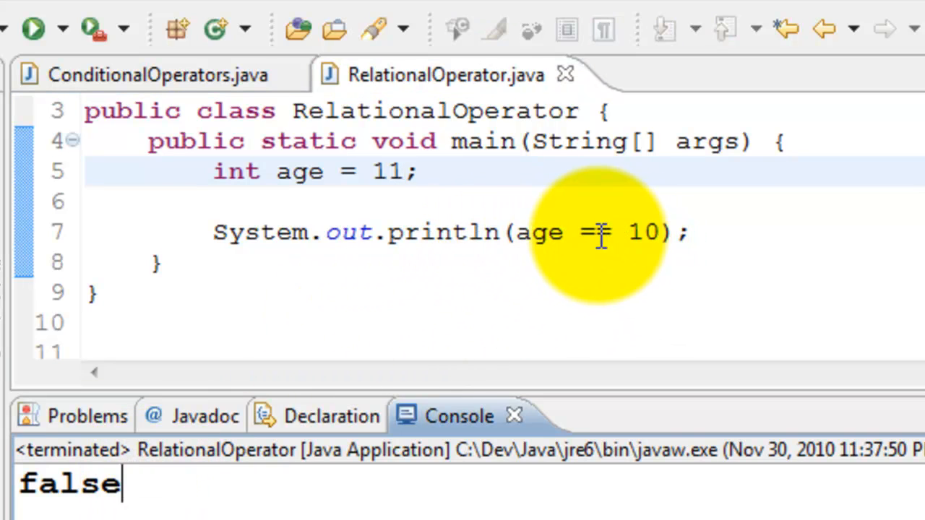
Change the comparison to age != 10, run for true, then make it age > 10.
type("!")
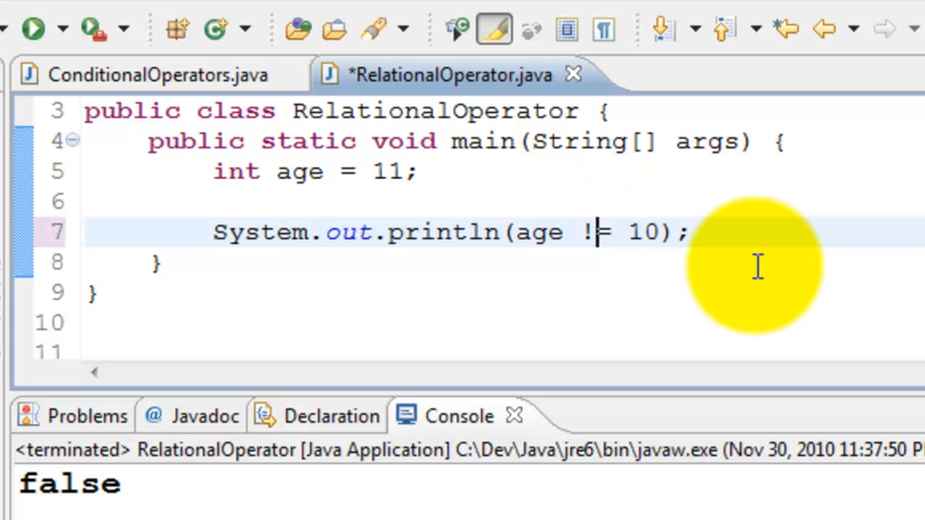
key("ctrl+s")
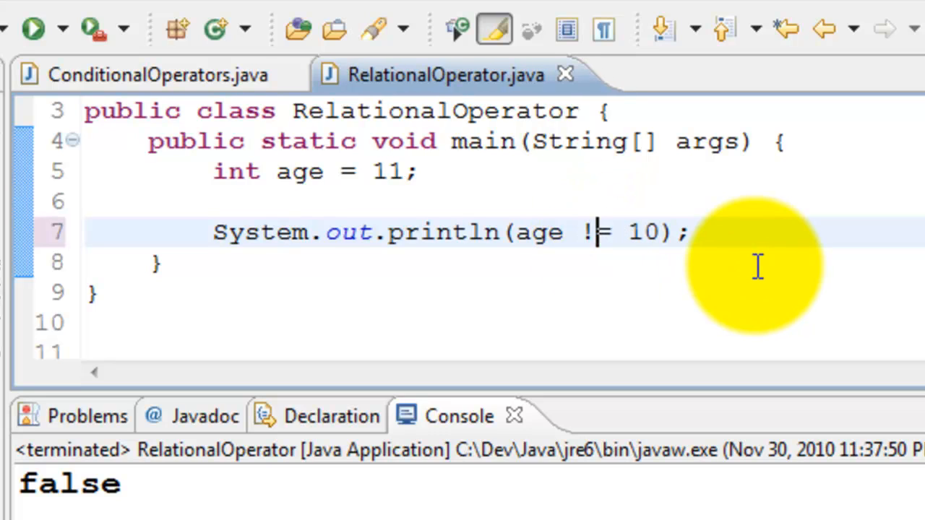
mouse_move(622, 260)
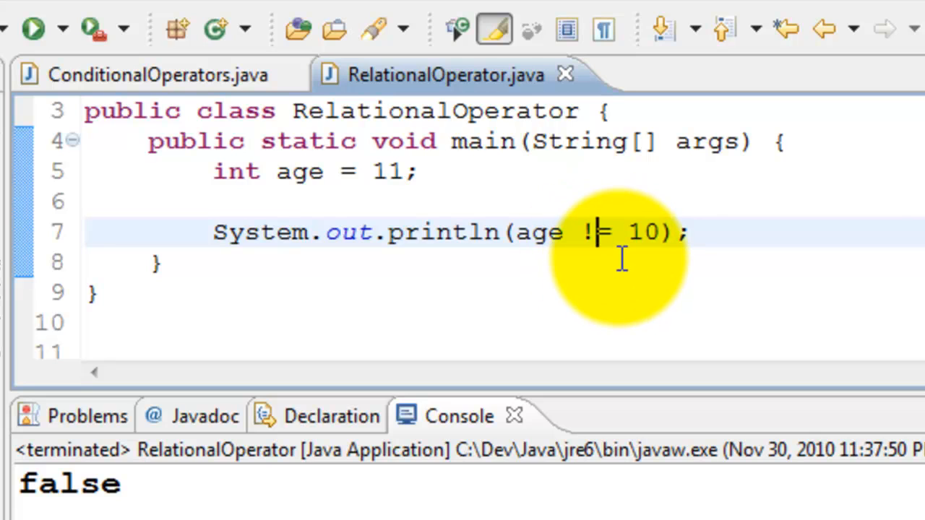
mouse_move(127, 36)
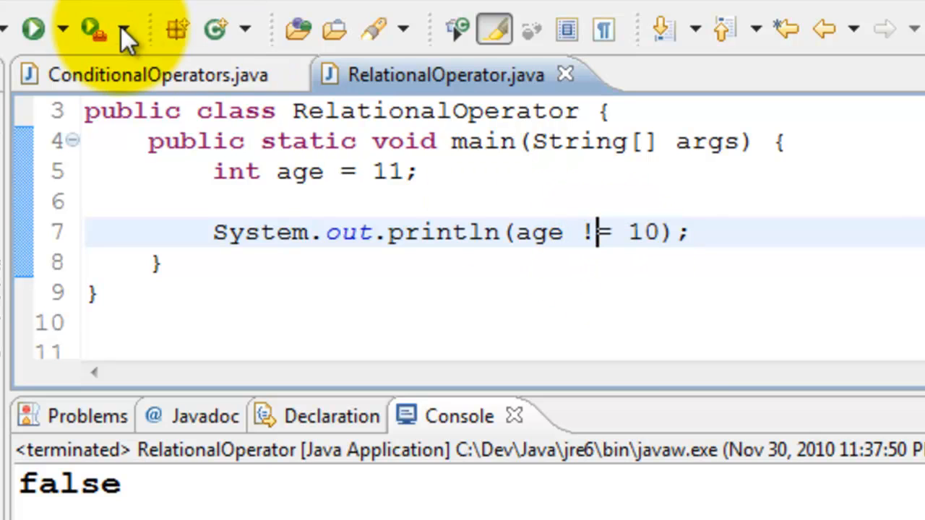
left_click(32, 29)
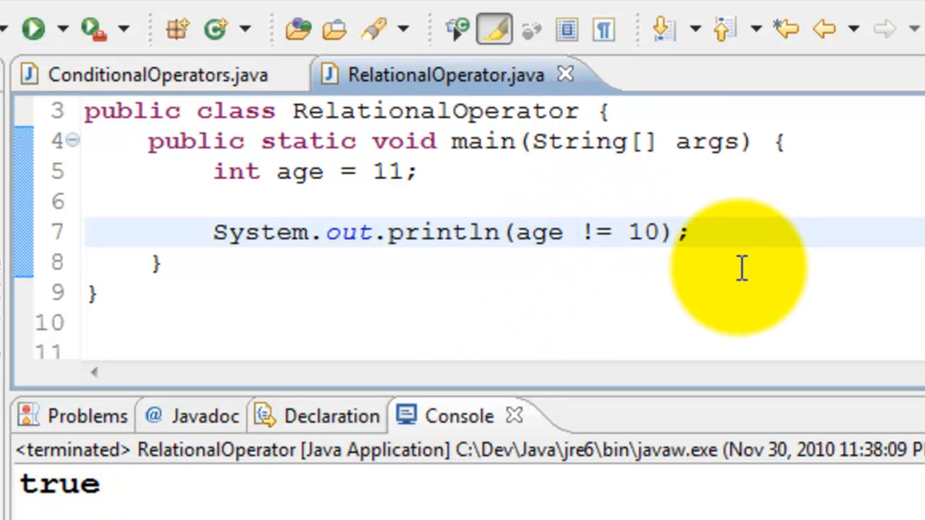
type(">")
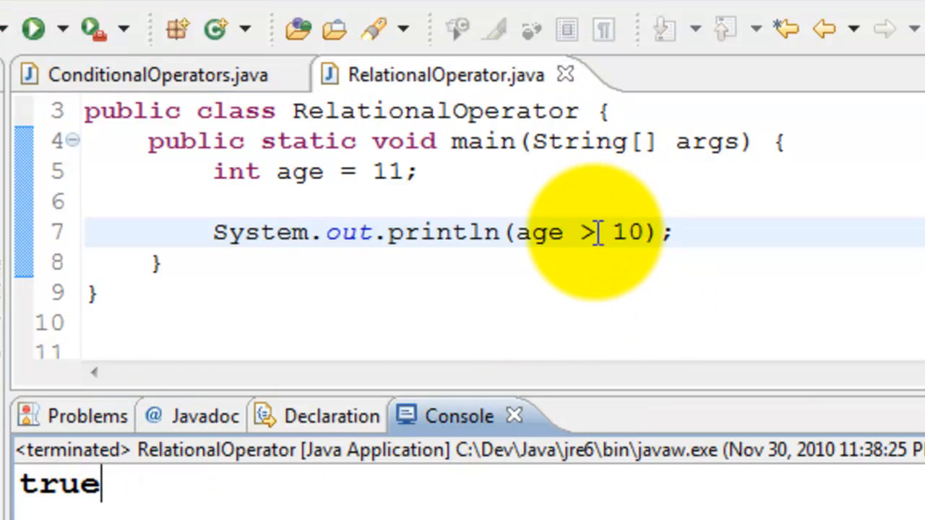
Change the comparison to age < 10, save and run so the console shows false.
type("<")
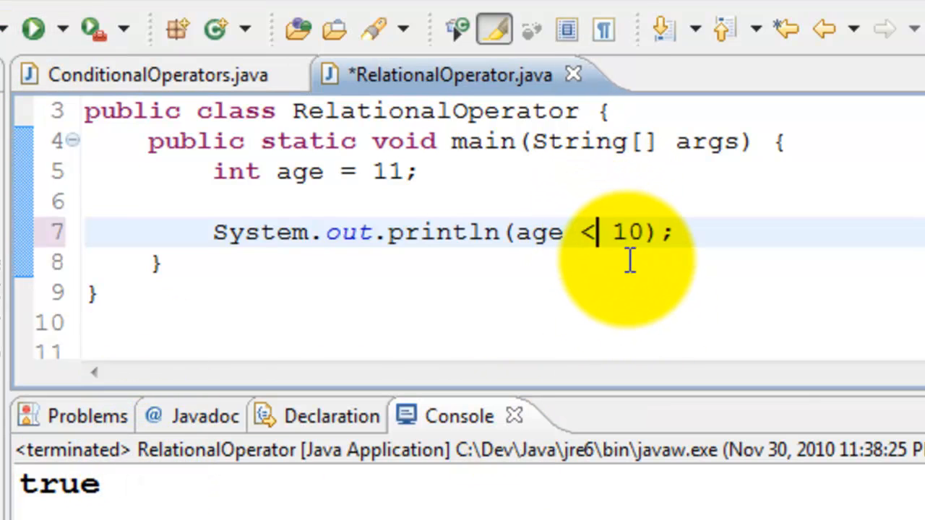
key("ctrl+s")
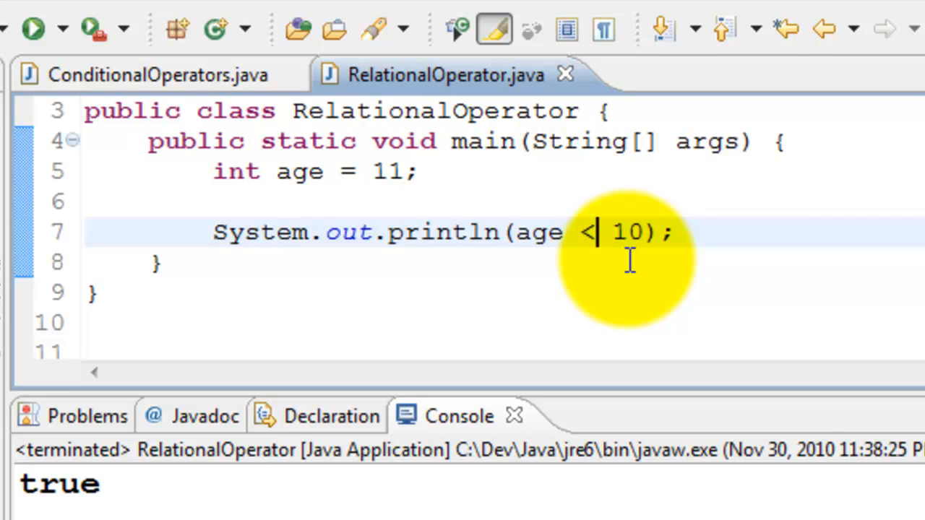
left_click(32, 28)
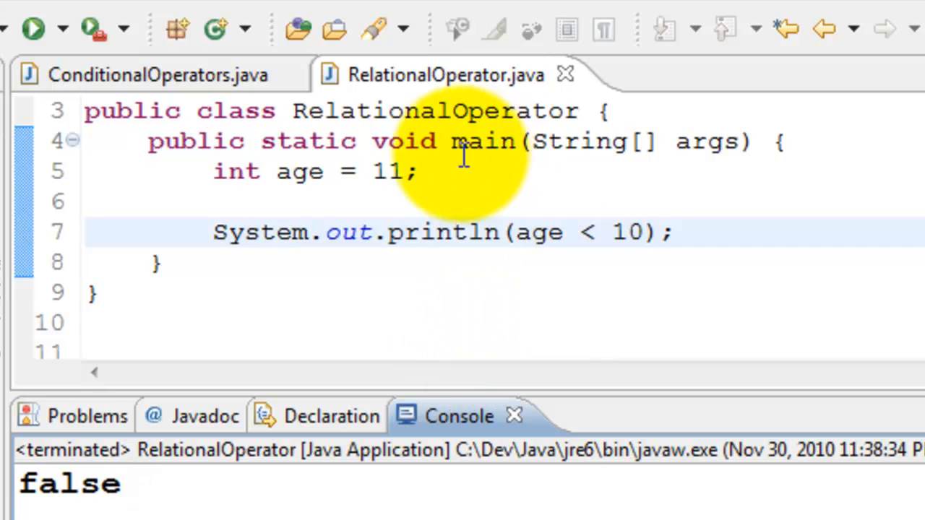
mouse_move(538, 231)
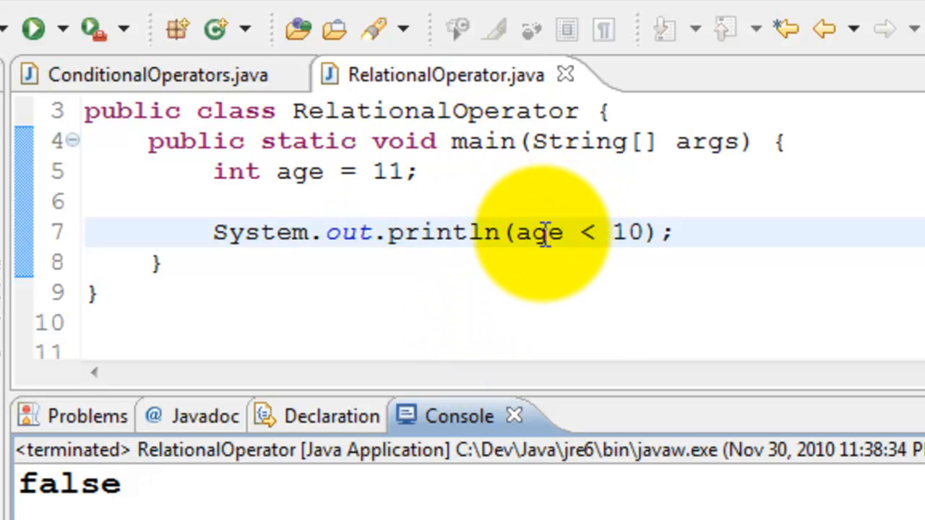
mouse_move(538, 231)
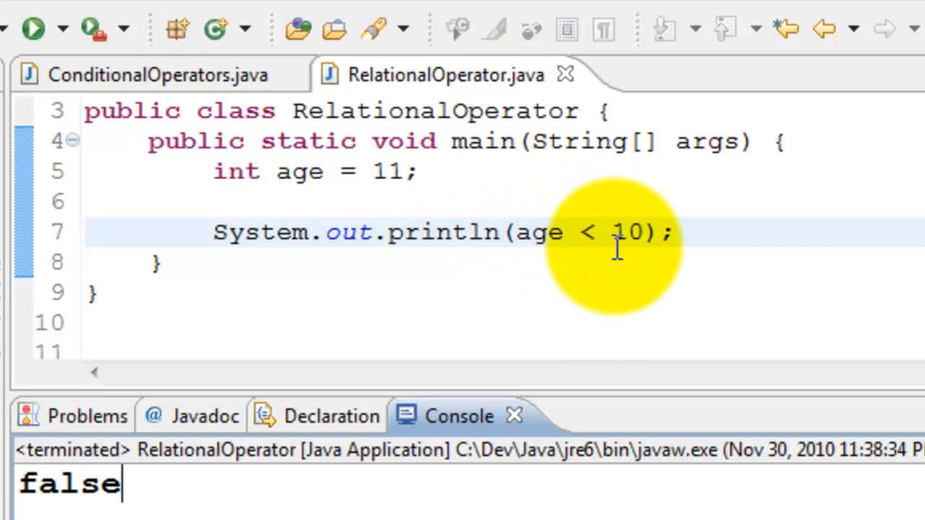
mouse_move(333, 416)
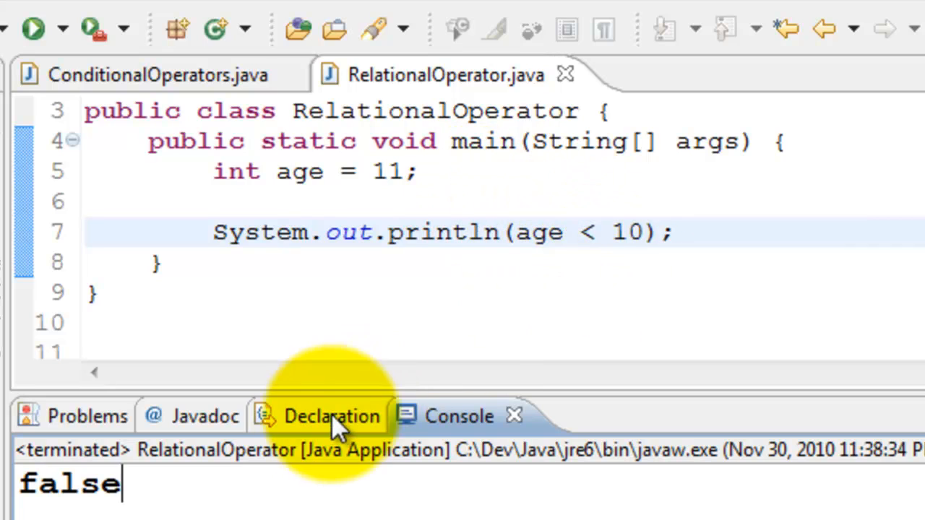
mouse_move(624, 231)
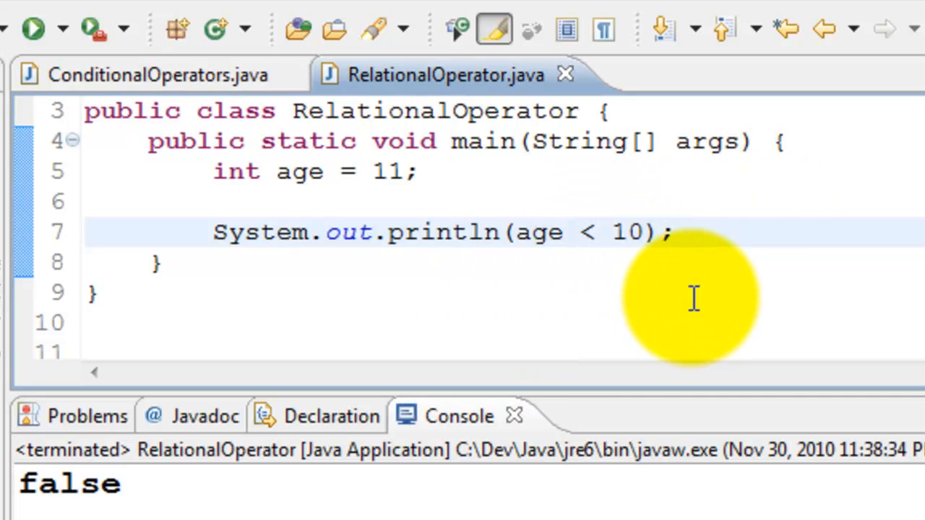
Make the comparison age <= 10, set age back to 10, save and run for true.
type("=")
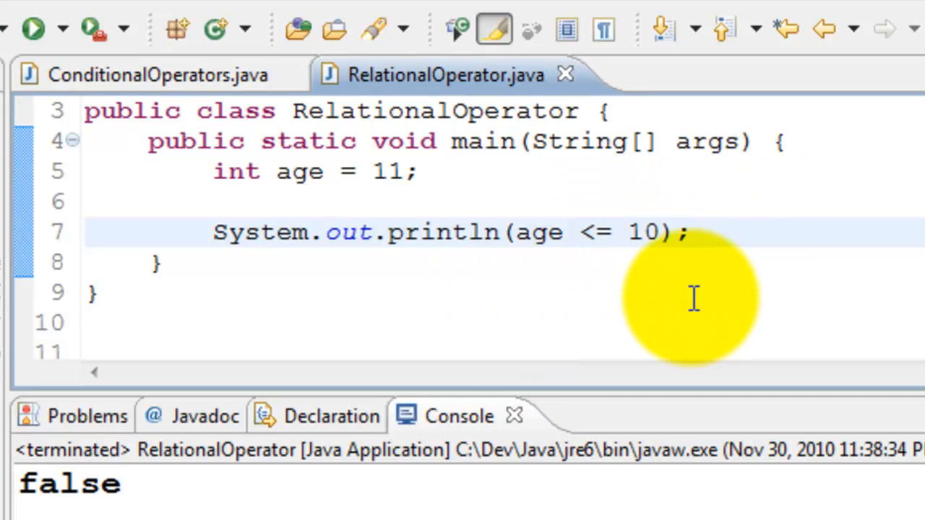
mouse_move(98, 141)
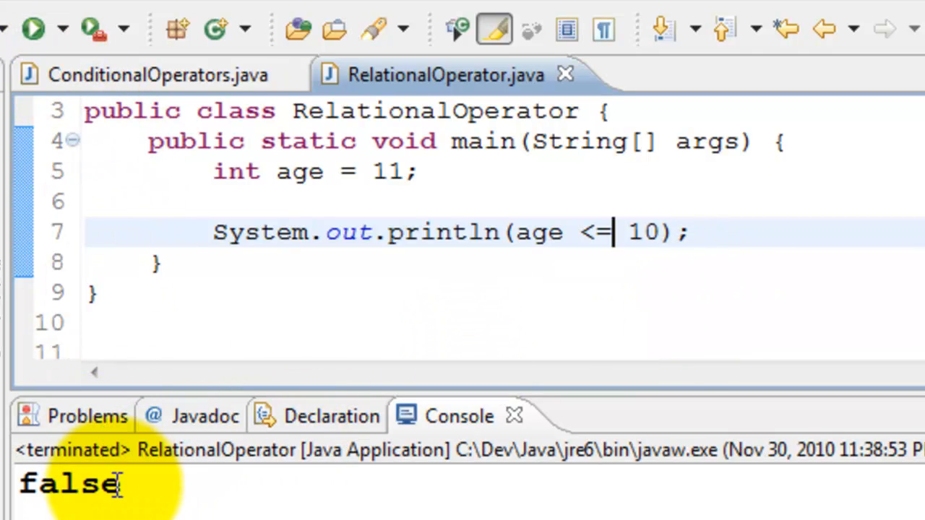
mouse_move(488, 214)
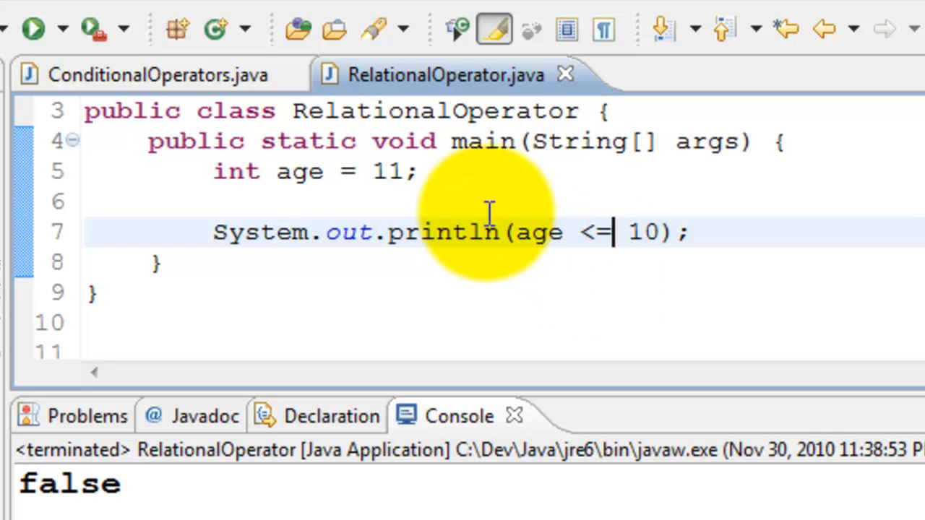
key("BackSpace")
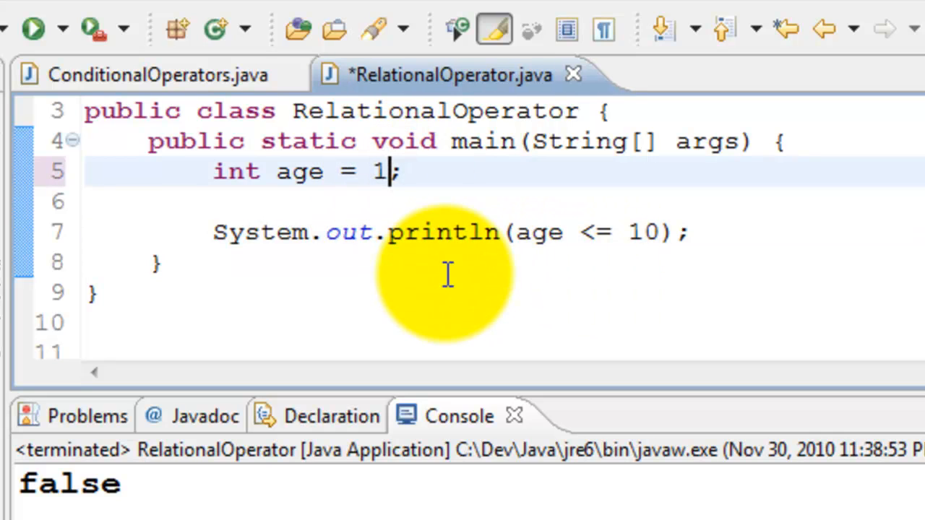
type("0")
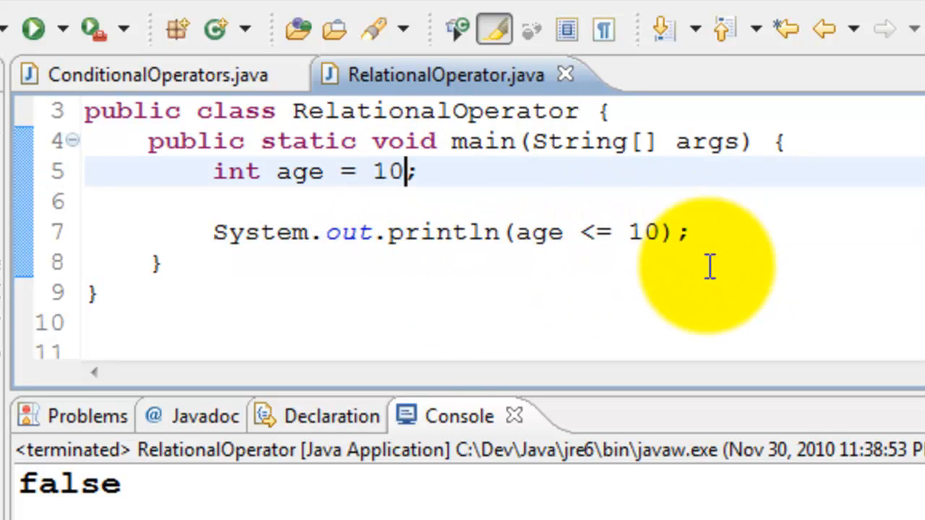
left_click(32, 29)
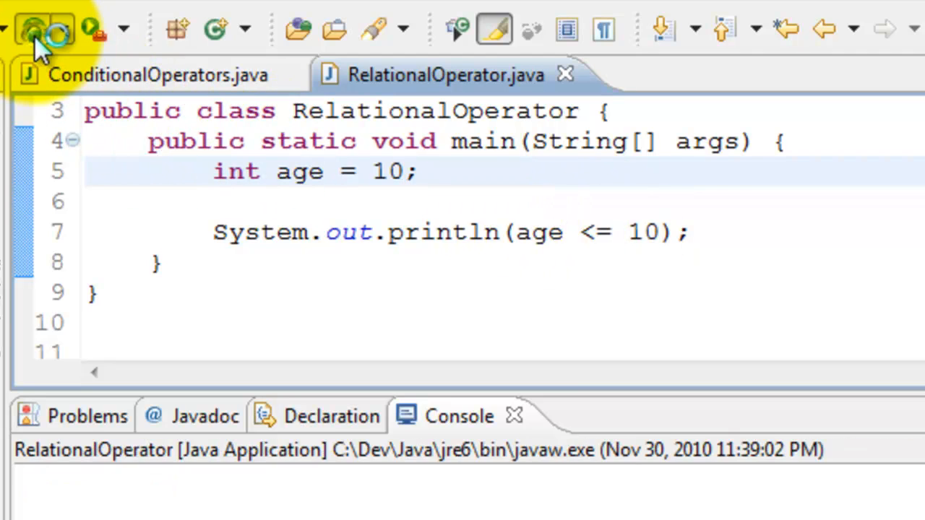
left_click(31, 29)
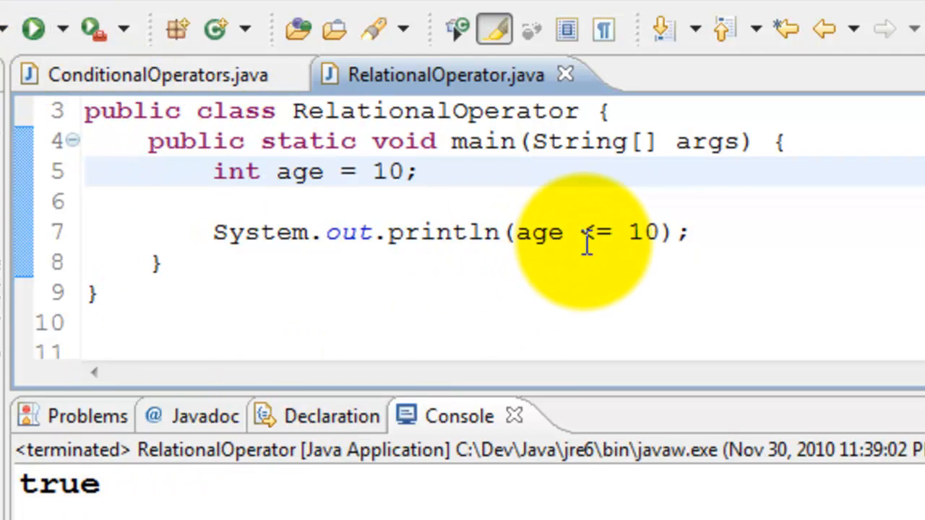
mouse_move(633, 245)
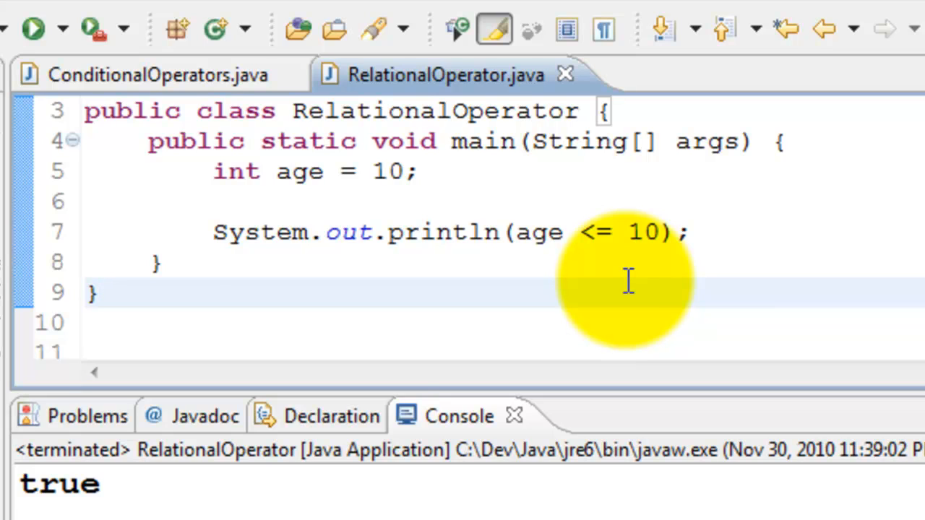
left_click(99, 292)
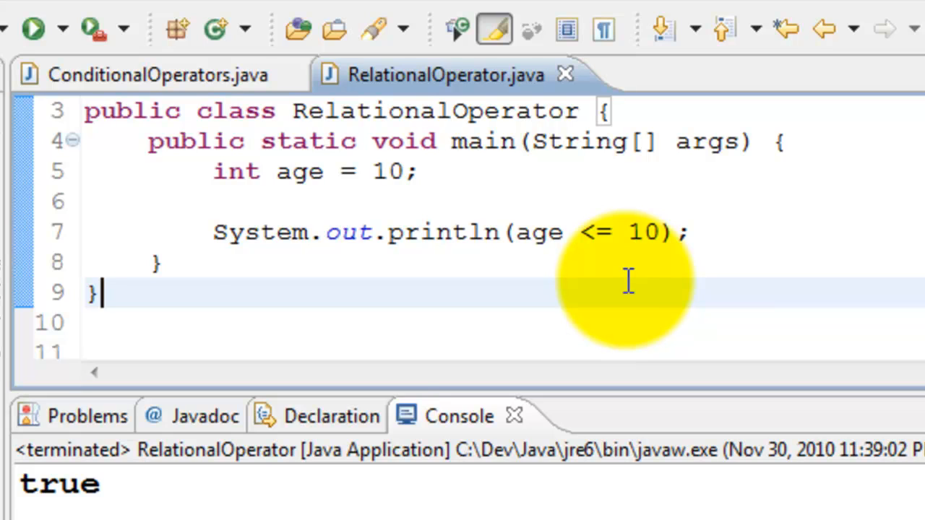